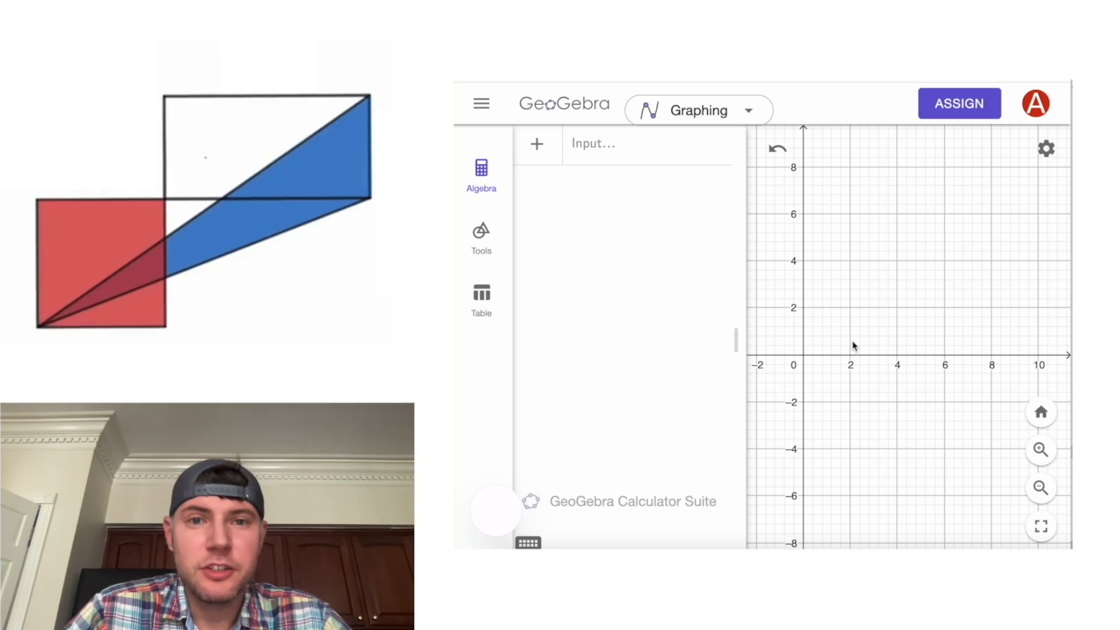
pyautogui.moveTo(942, 285)
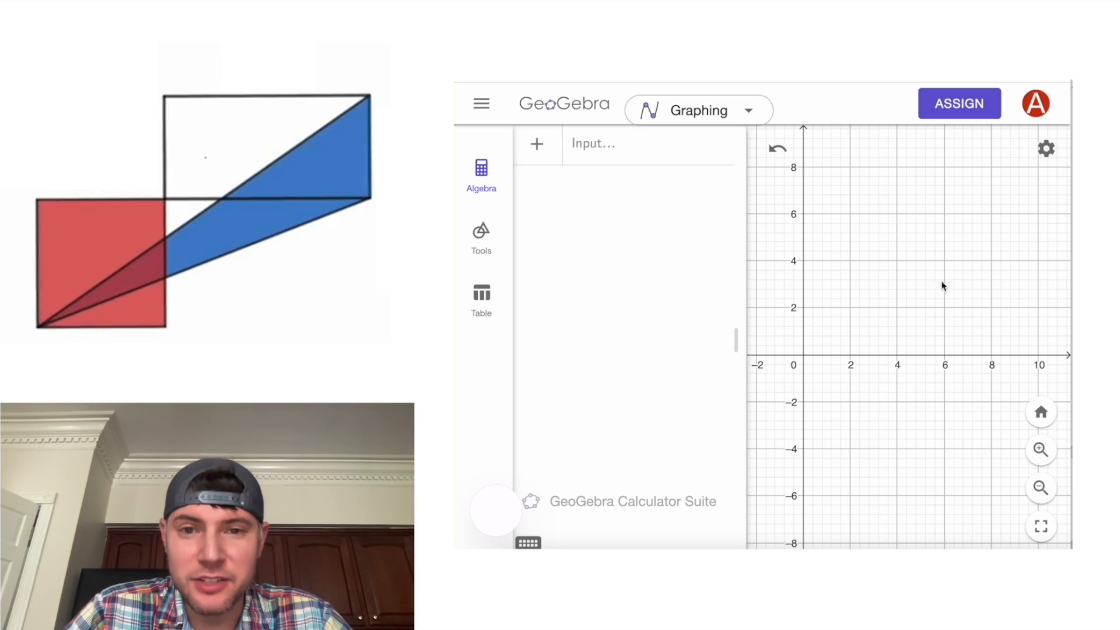
# - Hide the coordinate axes and the background grid for a blank canvas
pyautogui.click(1045, 148)
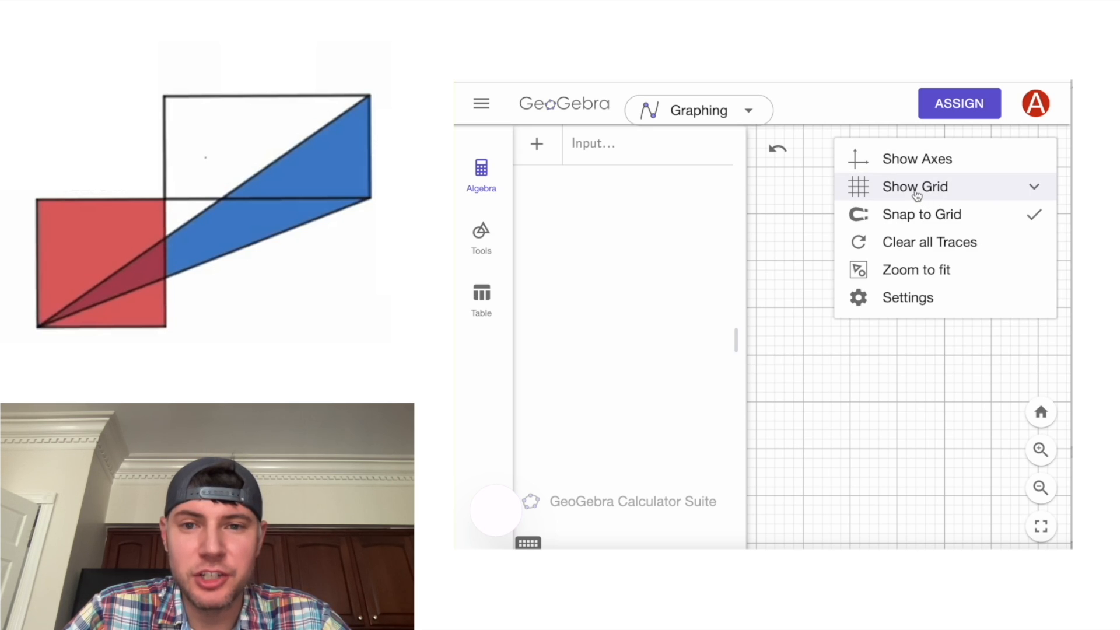
pyautogui.click(914, 186)
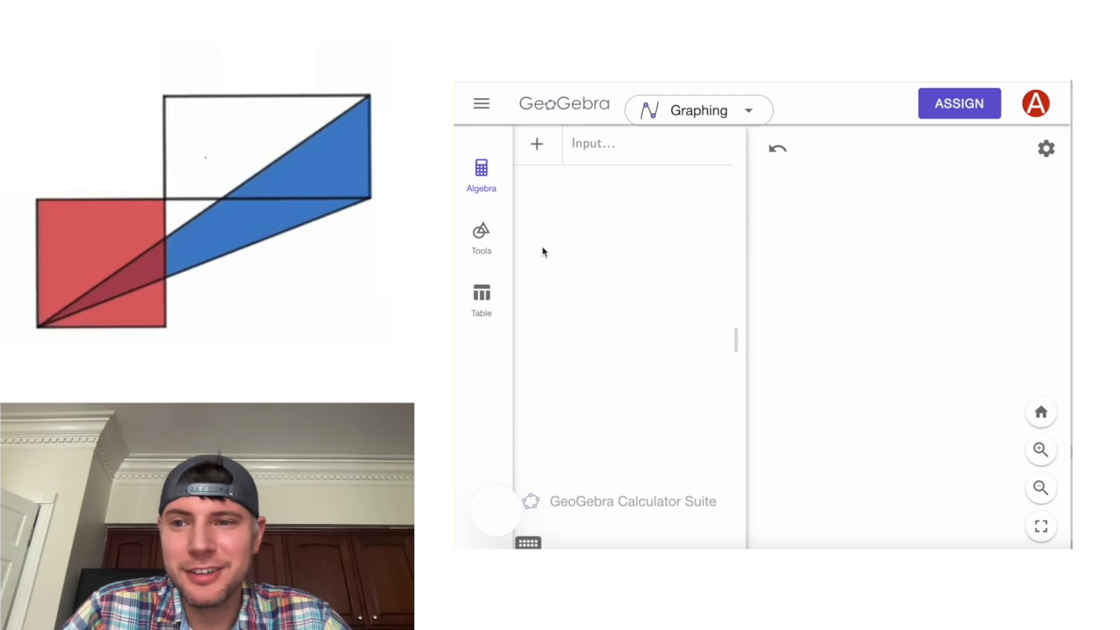
# - Draw segment AB with the Segment tool from the construction tools
pyautogui.click(481, 235)
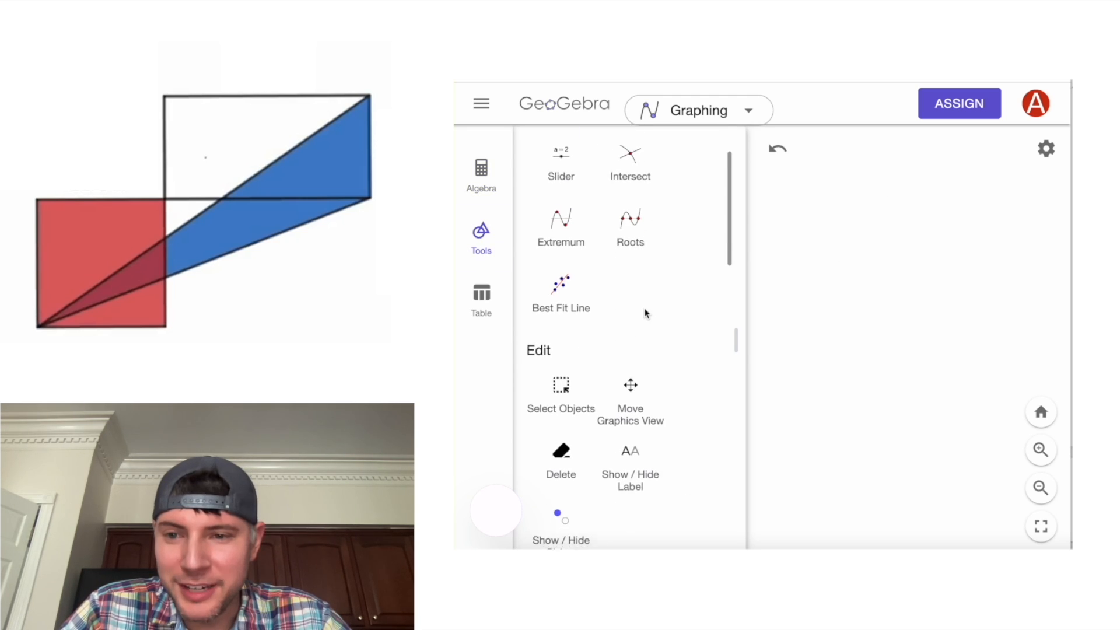
pyautogui.scroll(-3)
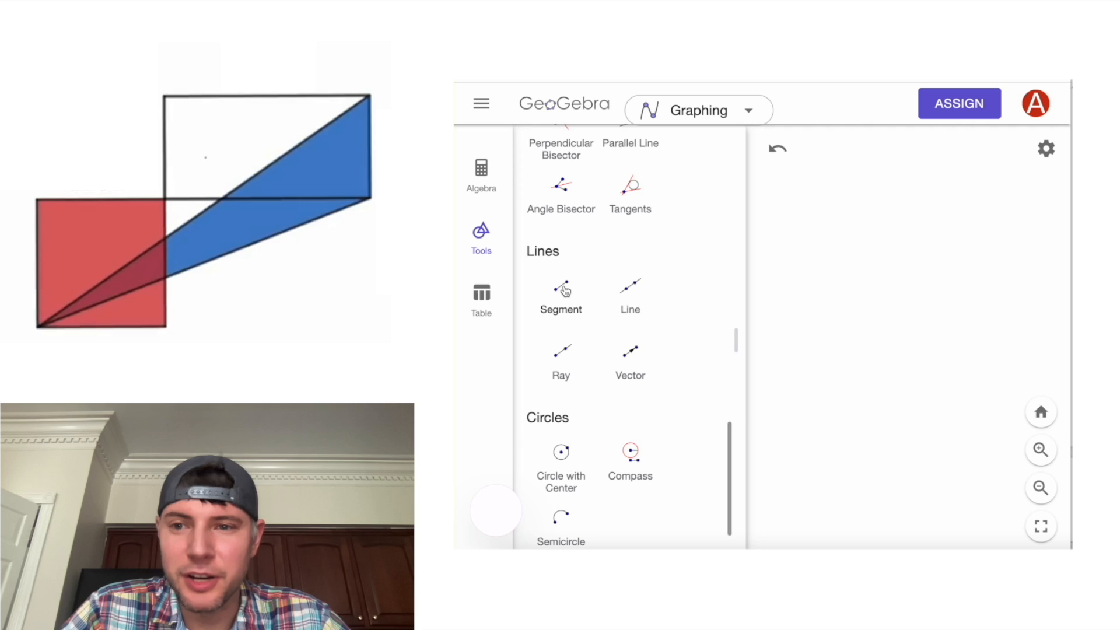
pyautogui.click(559, 289)
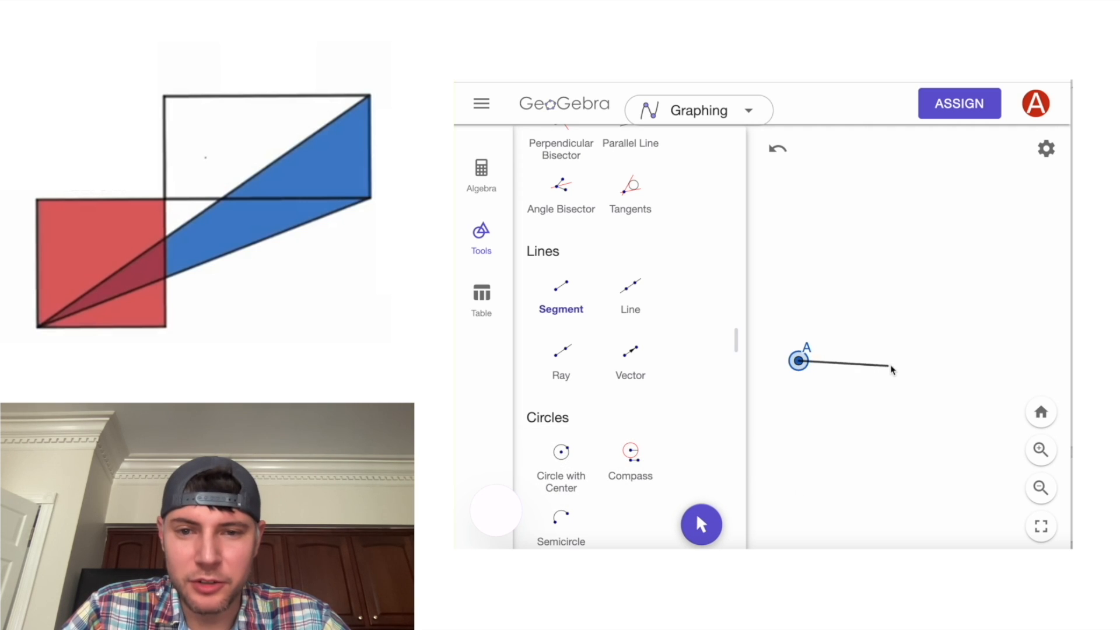
pyautogui.click(892, 369)
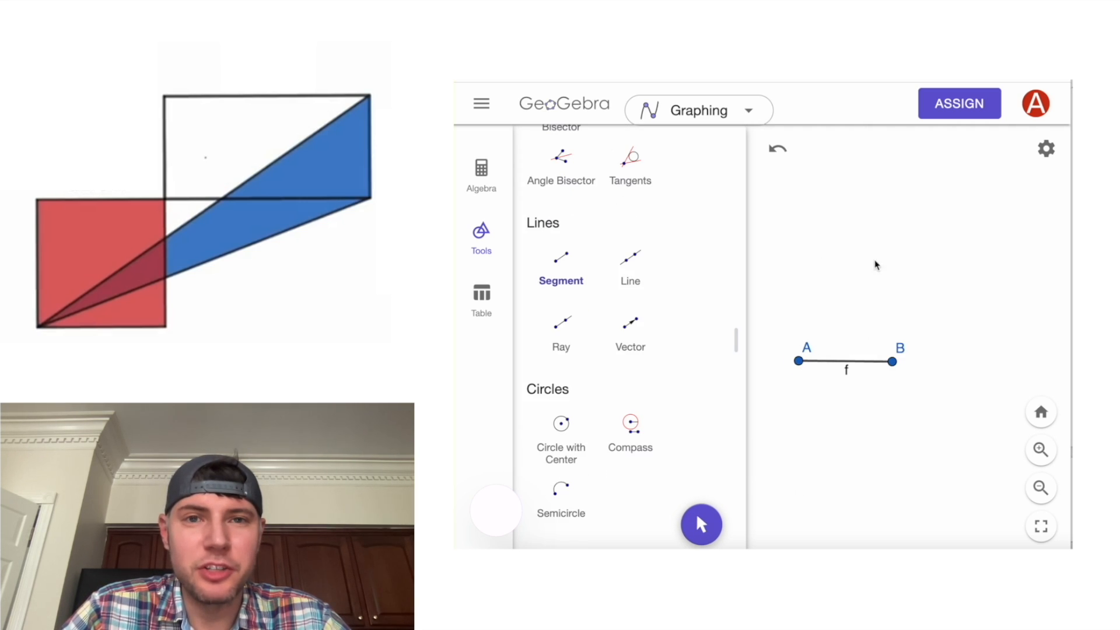
# - Build a 4-sided regular polygon, square ABCD, on points A and B
pyautogui.scroll(-3)
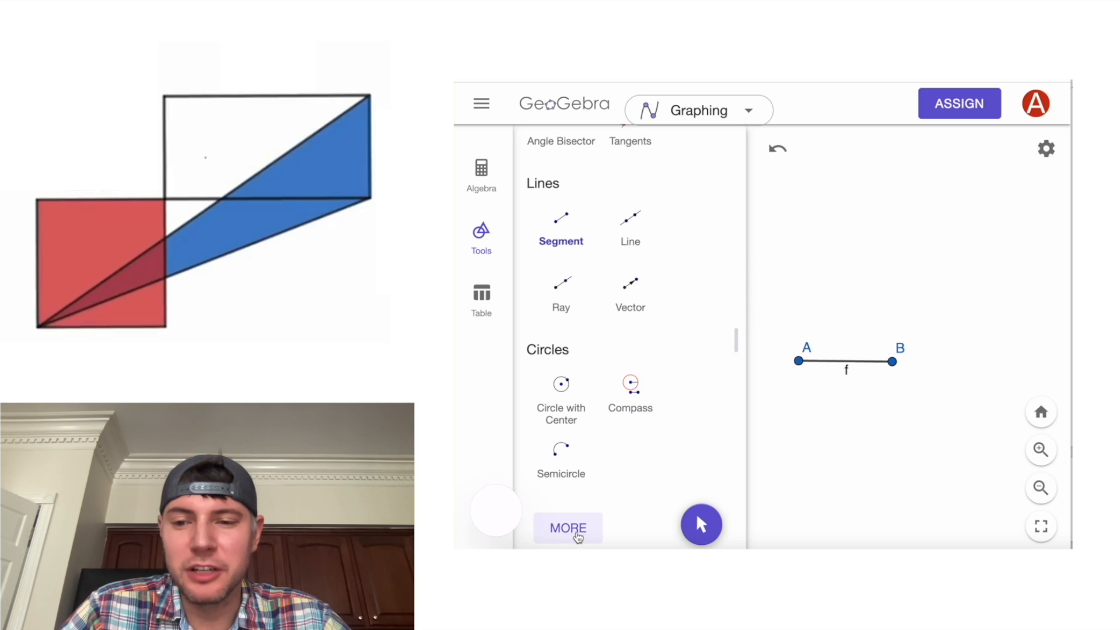
pyautogui.click(568, 528)
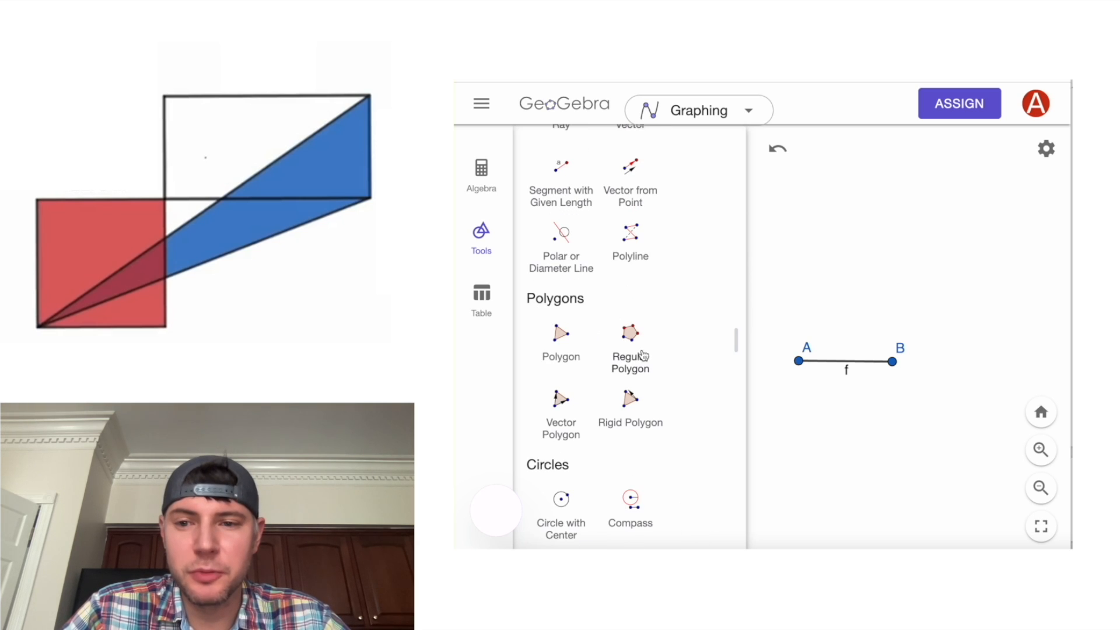
pyautogui.click(630, 333)
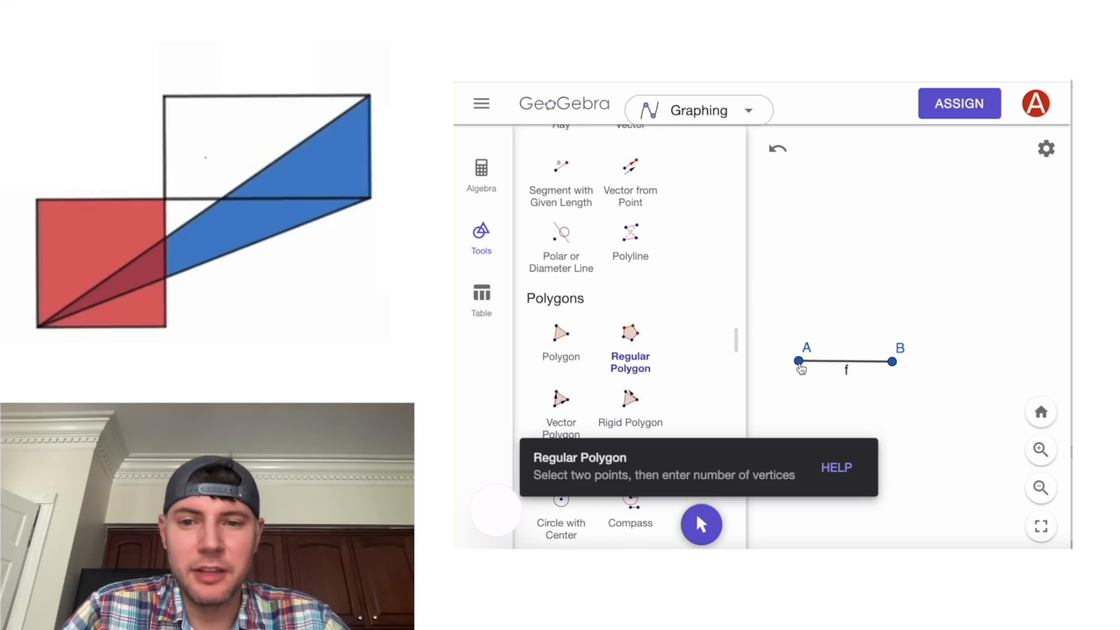
pyautogui.click(891, 361)
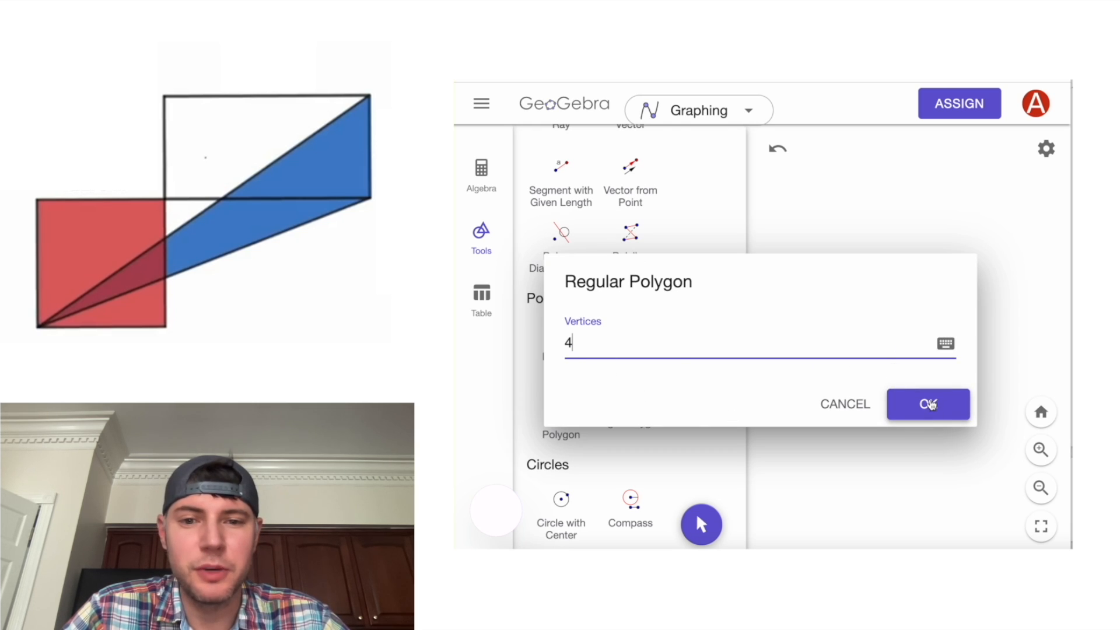
pyautogui.click(928, 404)
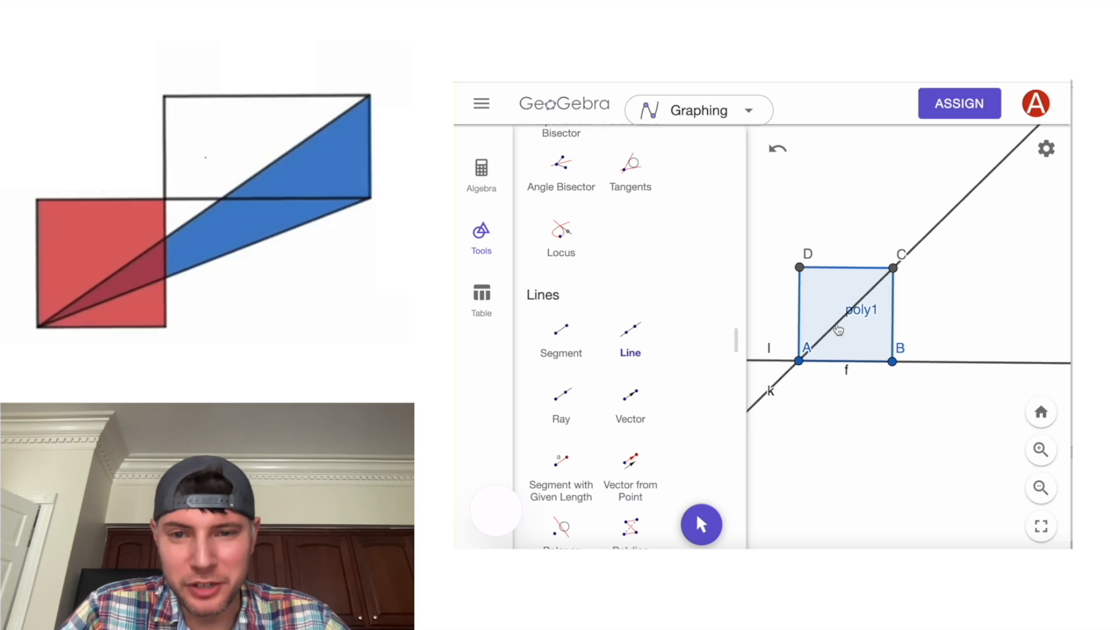
pyautogui.moveTo(856, 321)
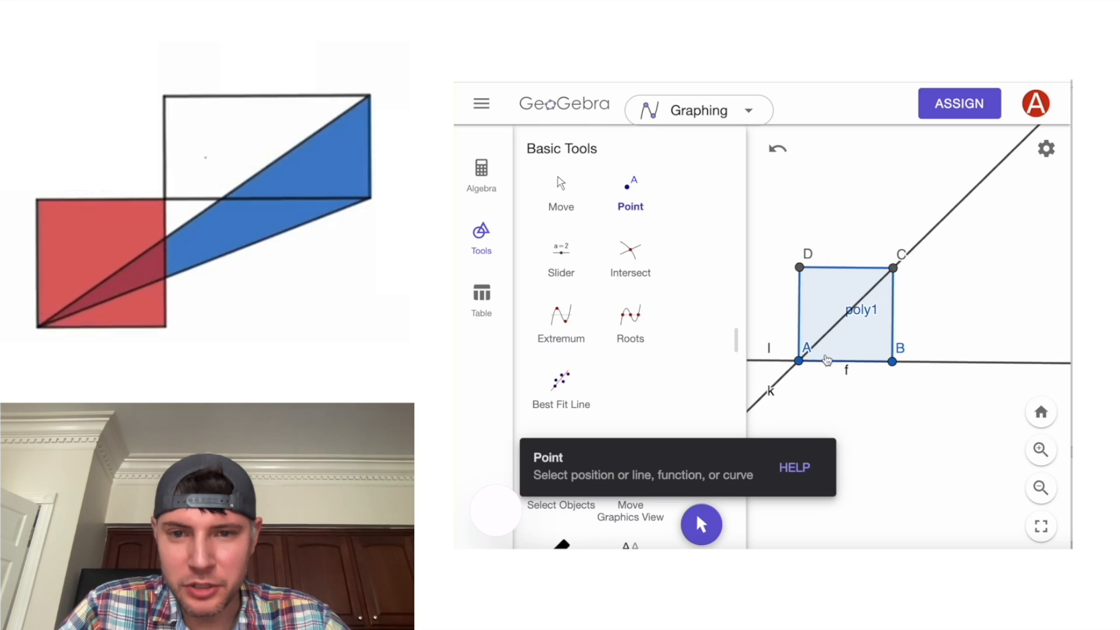
# - Place point E on the diagonal line and slide it down below vertex A
pyautogui.click(560, 186)
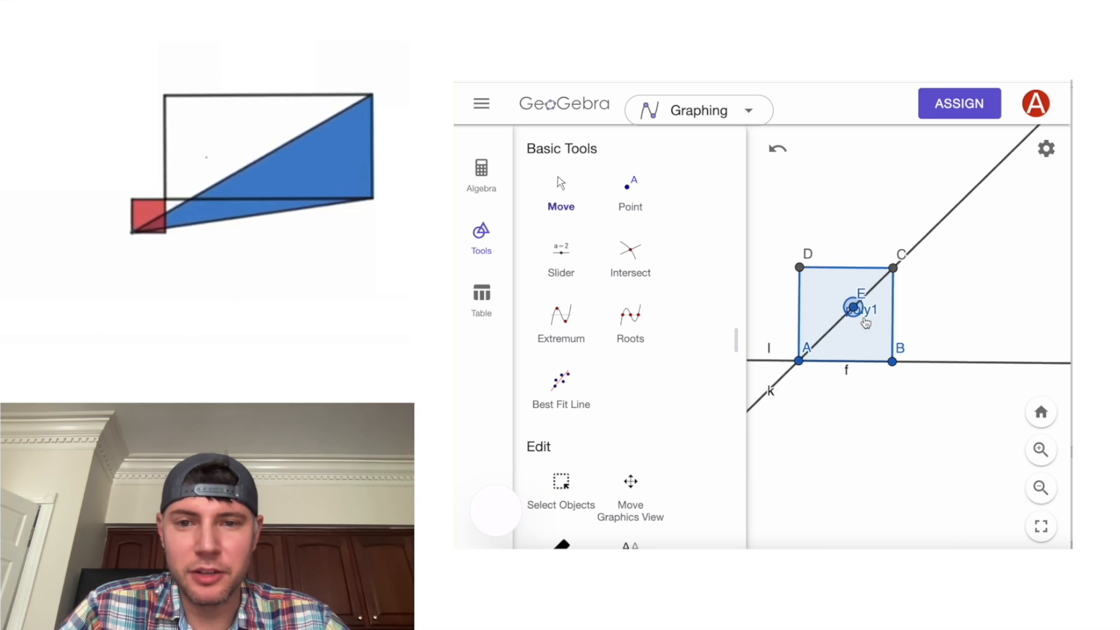
pyautogui.moveTo(850, 306); pyautogui.dragTo(781, 376)
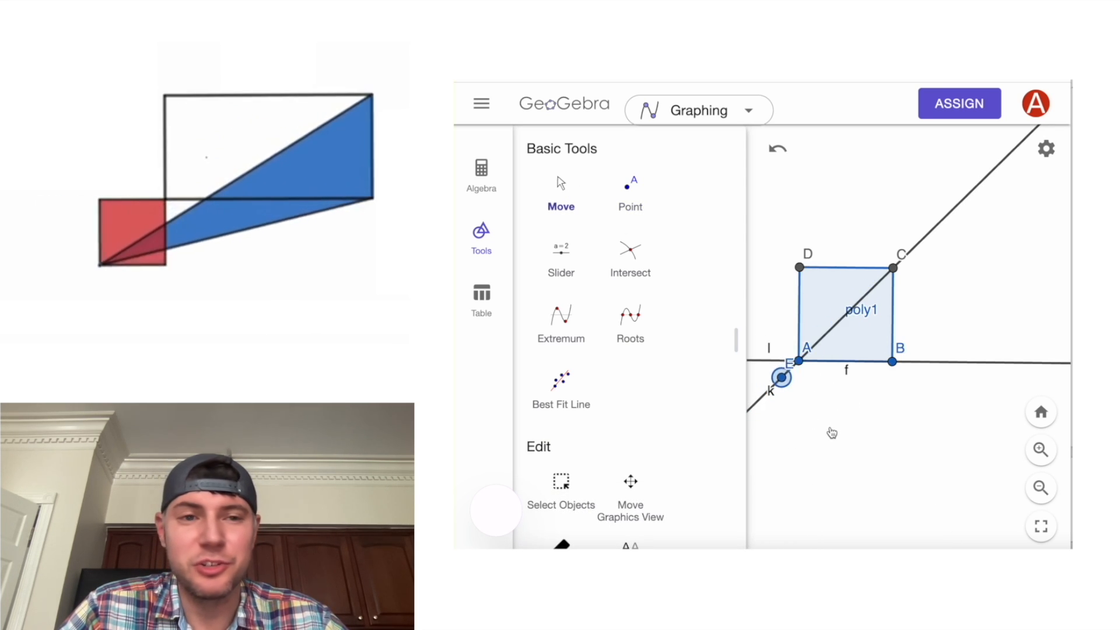
pyautogui.moveTo(782, 376); pyautogui.dragTo(763, 393)
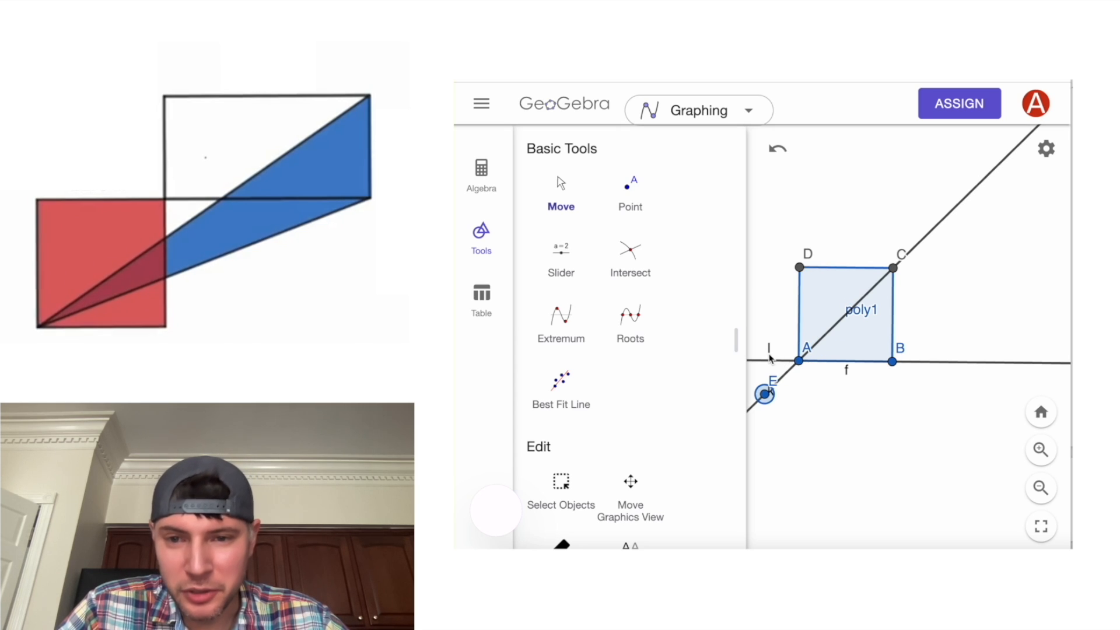
pyautogui.moveTo(791, 433)
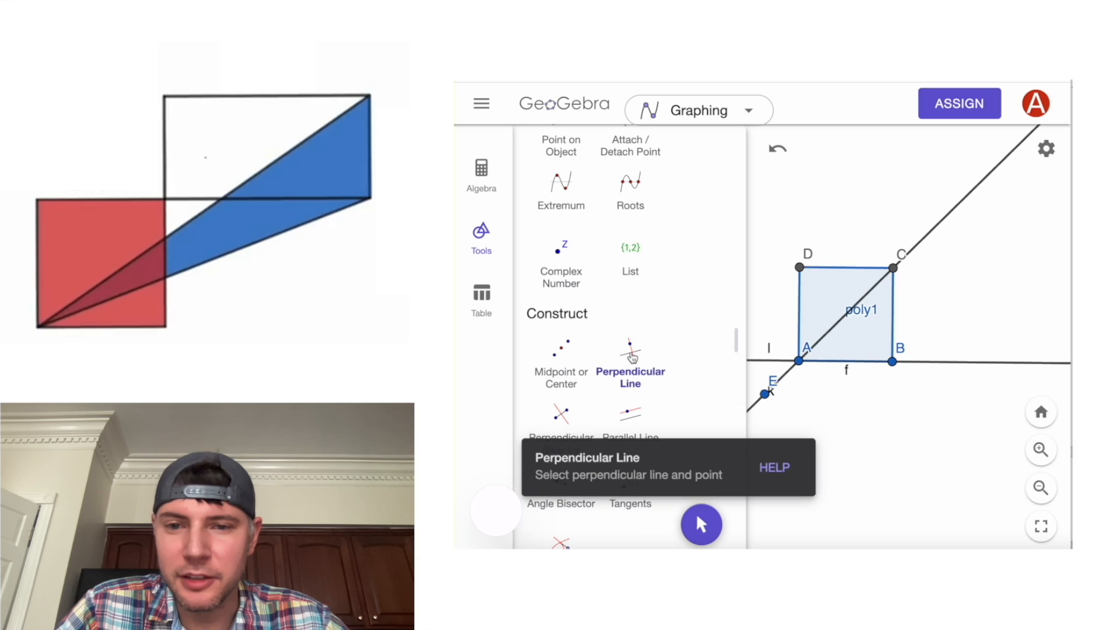
# - Draw the perpendicular through E, mark intersection F, and build 4-sided square EFHG on E and F
pyautogui.click(767, 392)
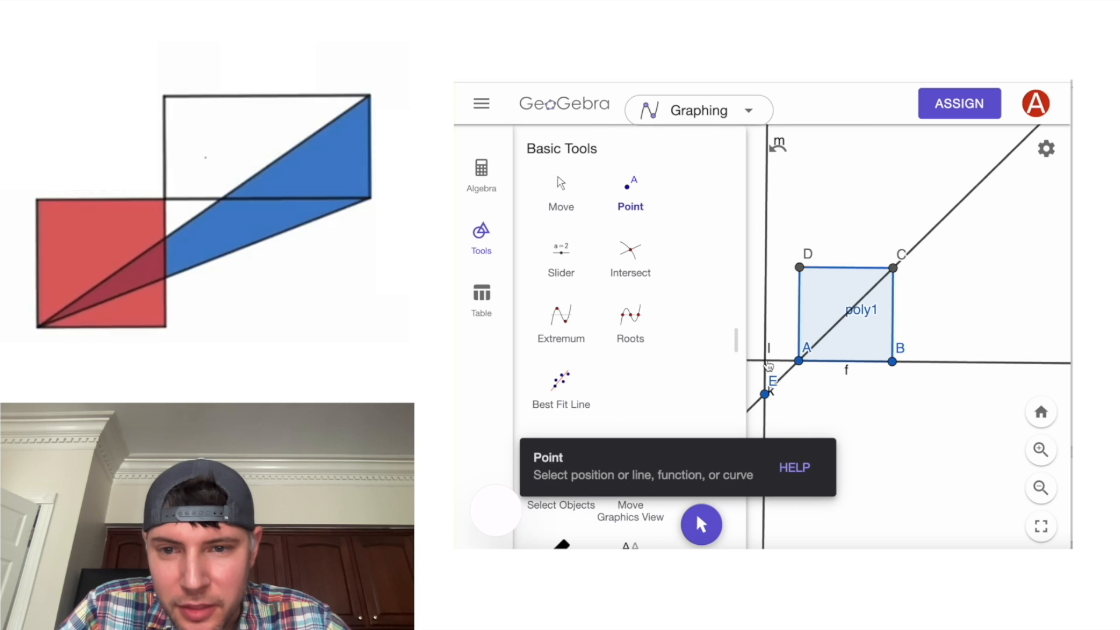
pyautogui.click(560, 187)
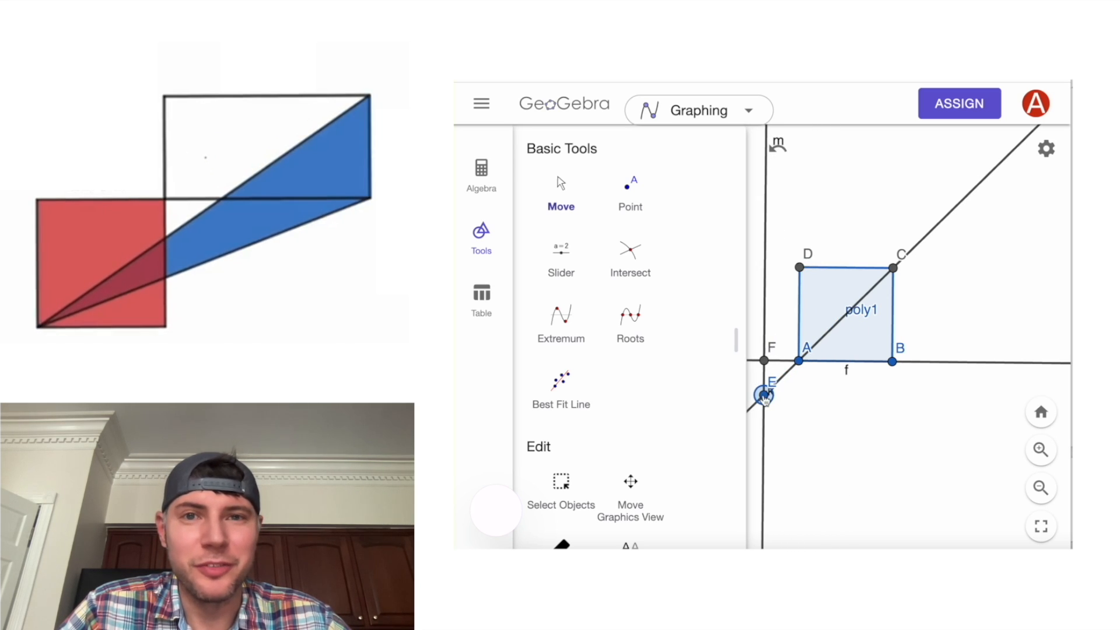
pyautogui.scroll(-3)
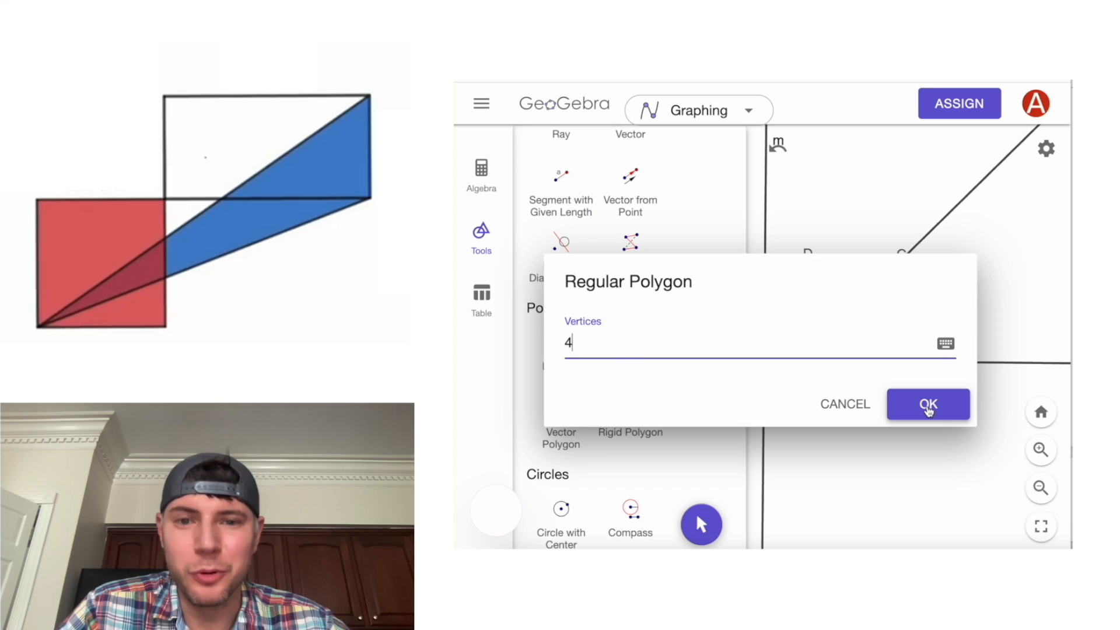
pyautogui.click(928, 403)
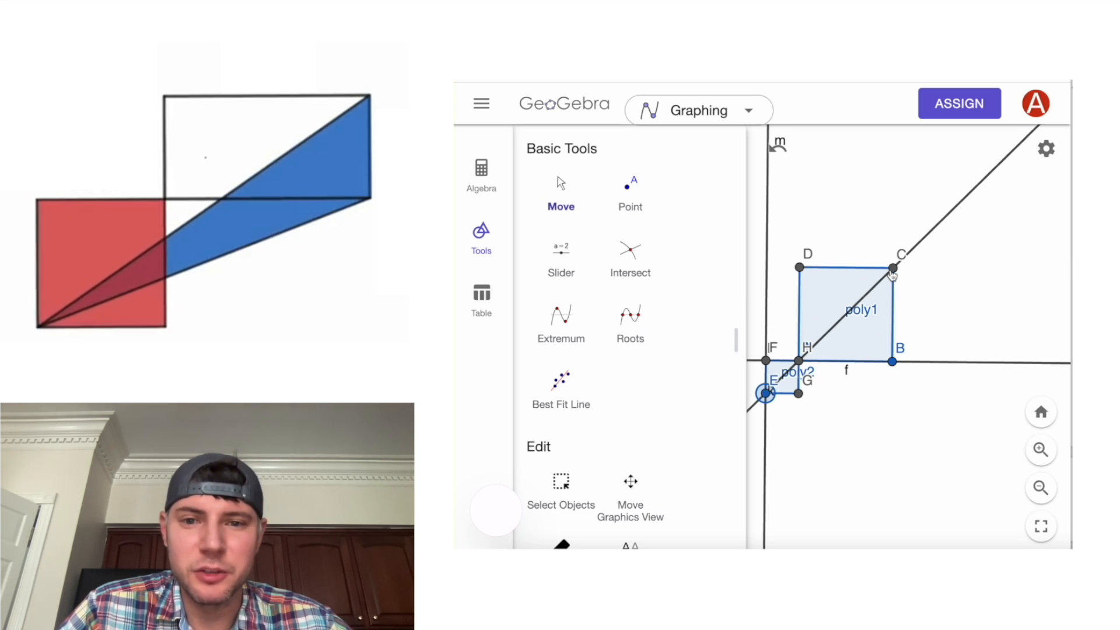
# - Drag point E outside the rectangle toward the bottom-left to test the polygons
pyautogui.scroll(-3)
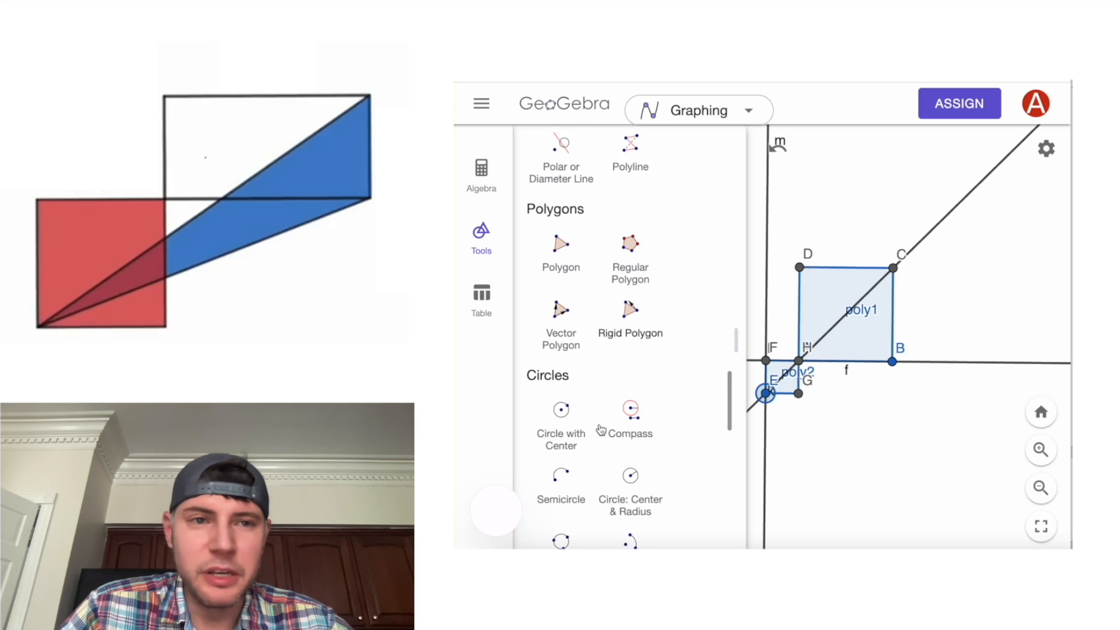
pyautogui.click(630, 242)
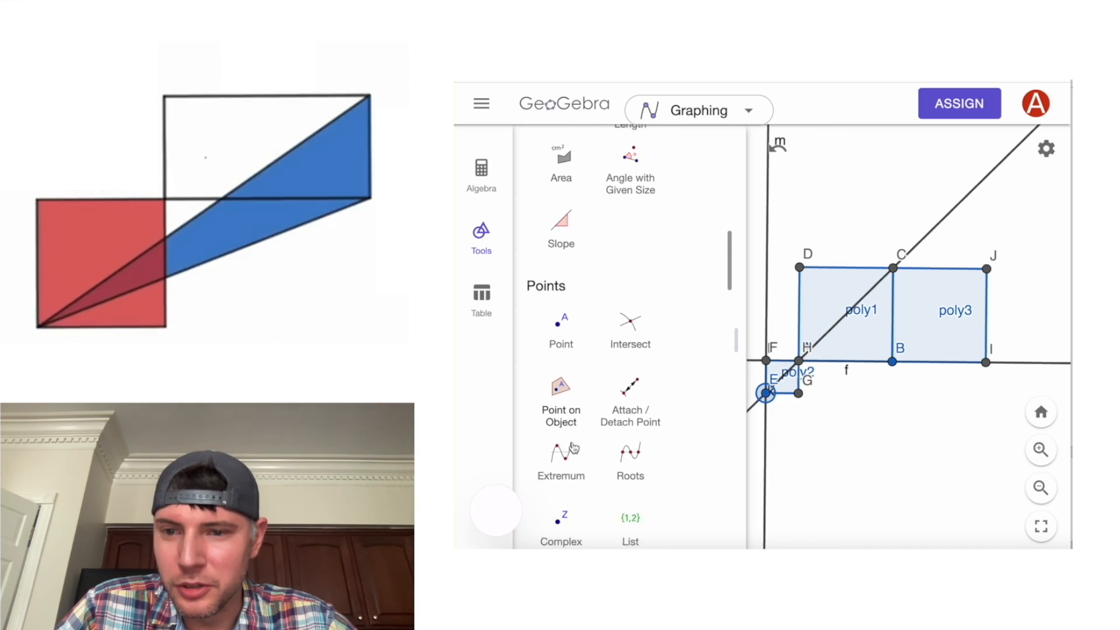
pyautogui.click(560, 286)
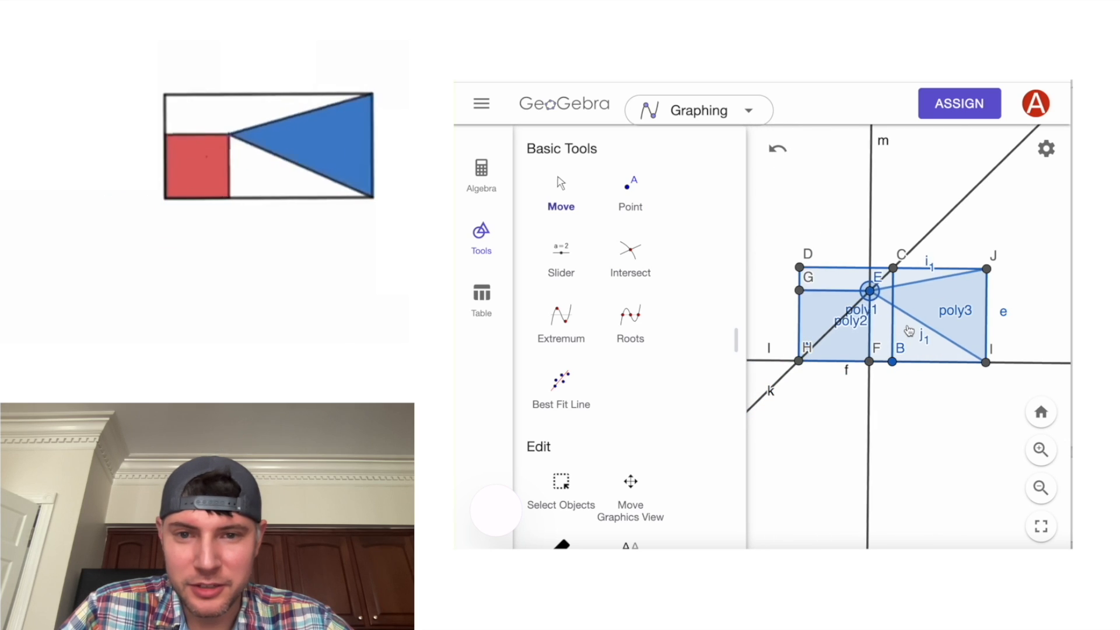
pyautogui.moveTo(878, 279); pyautogui.dragTo(861, 293)
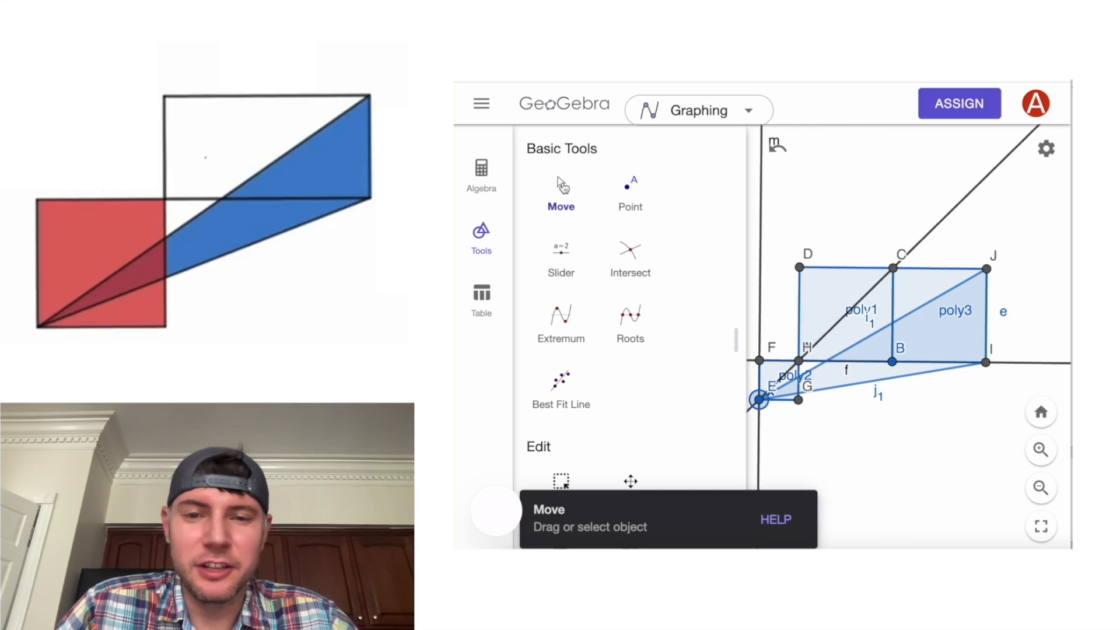
# - Hide helper lines k and m via their object properties
pyautogui.click(955, 212)
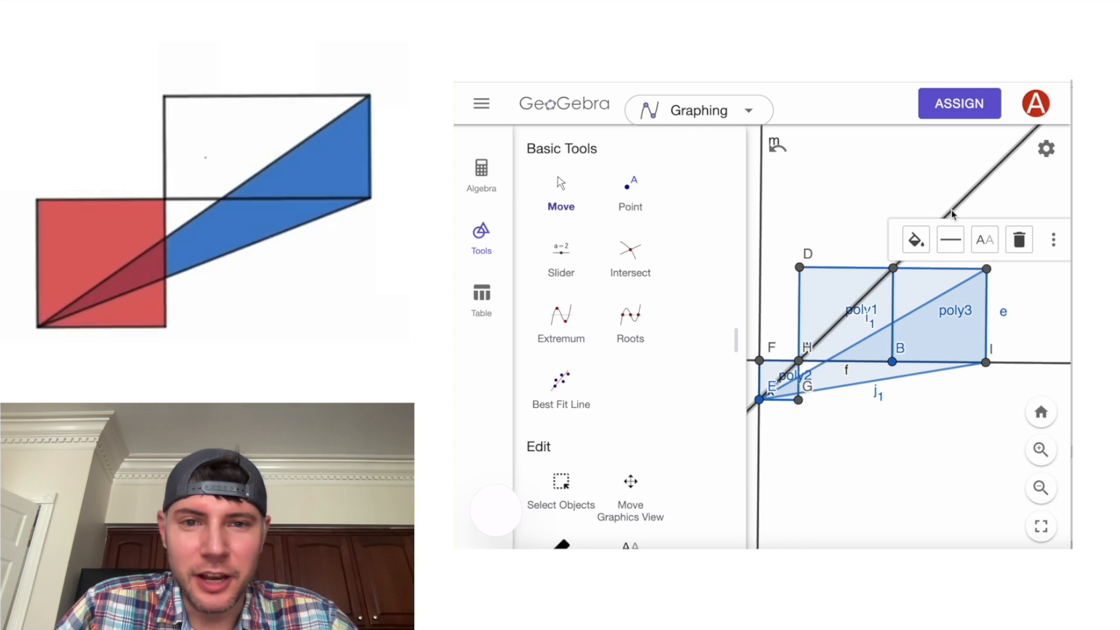
pyautogui.click(1044, 149)
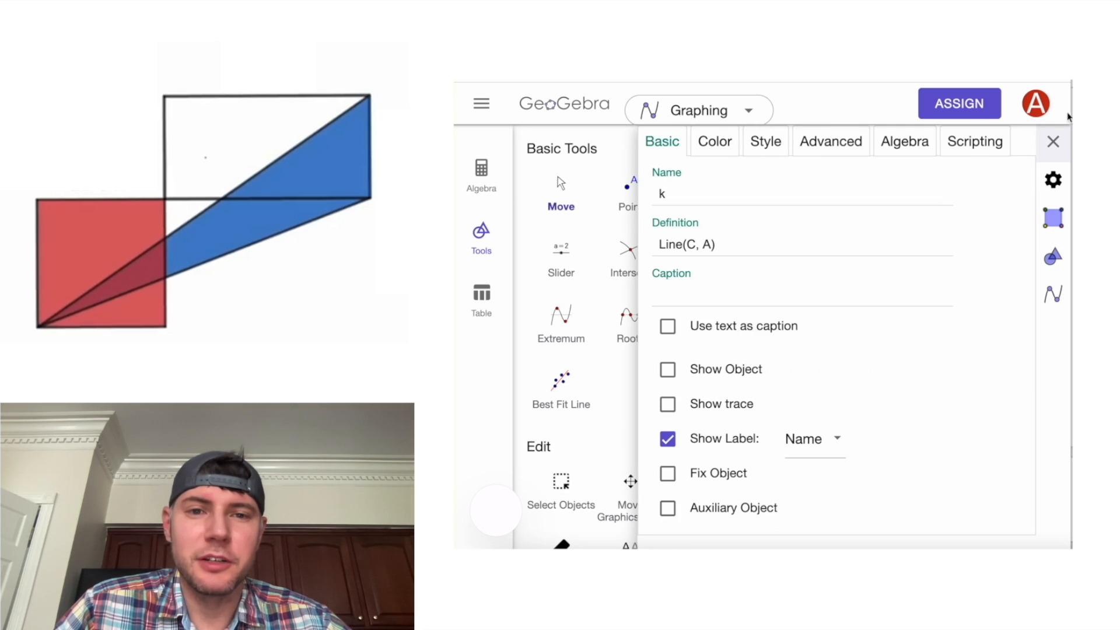
pyautogui.click(1052, 141)
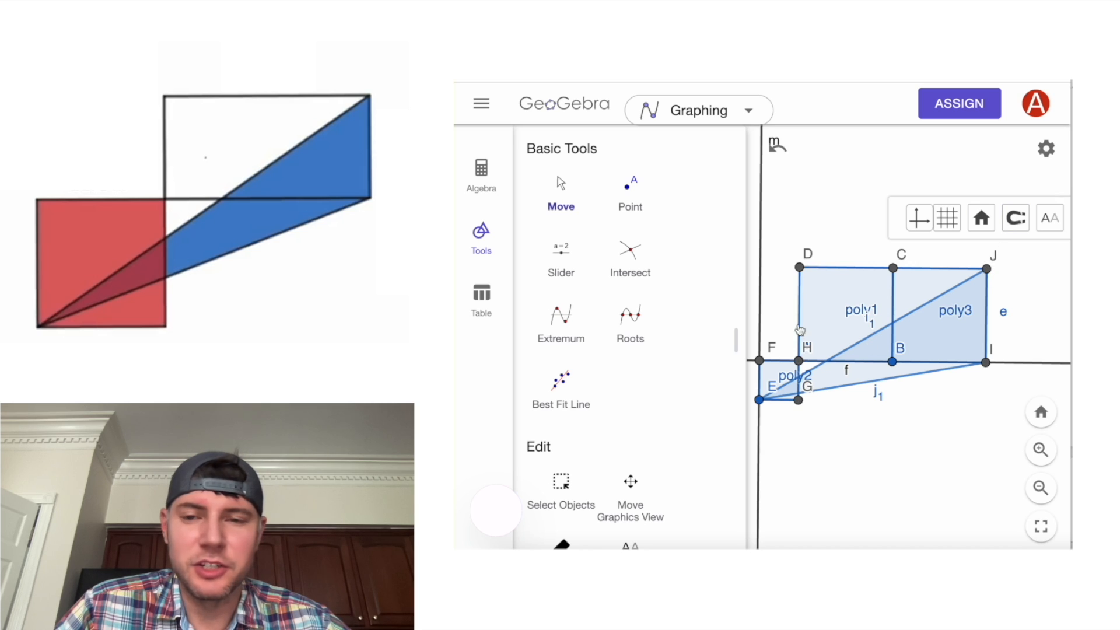
pyautogui.click(954, 312)
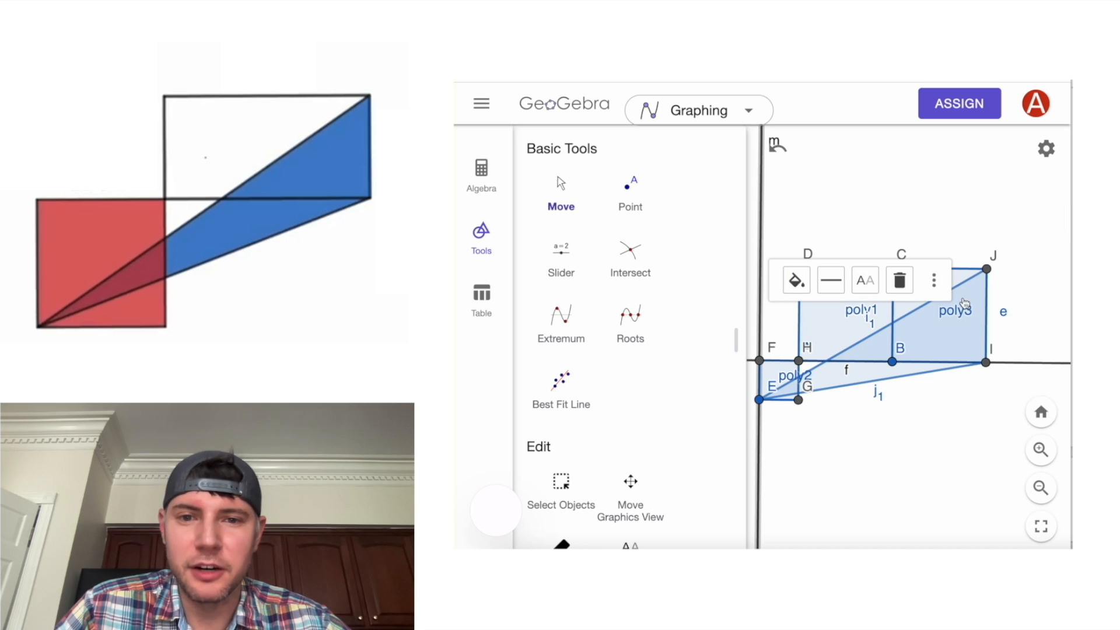
pyautogui.click(933, 280)
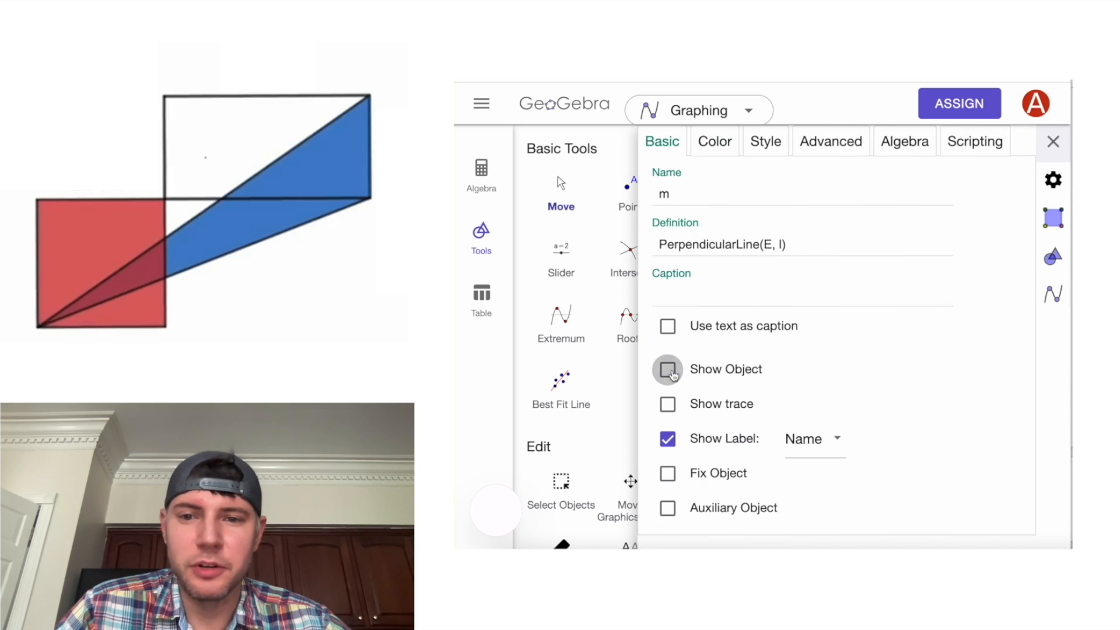
pyautogui.click(1052, 141)
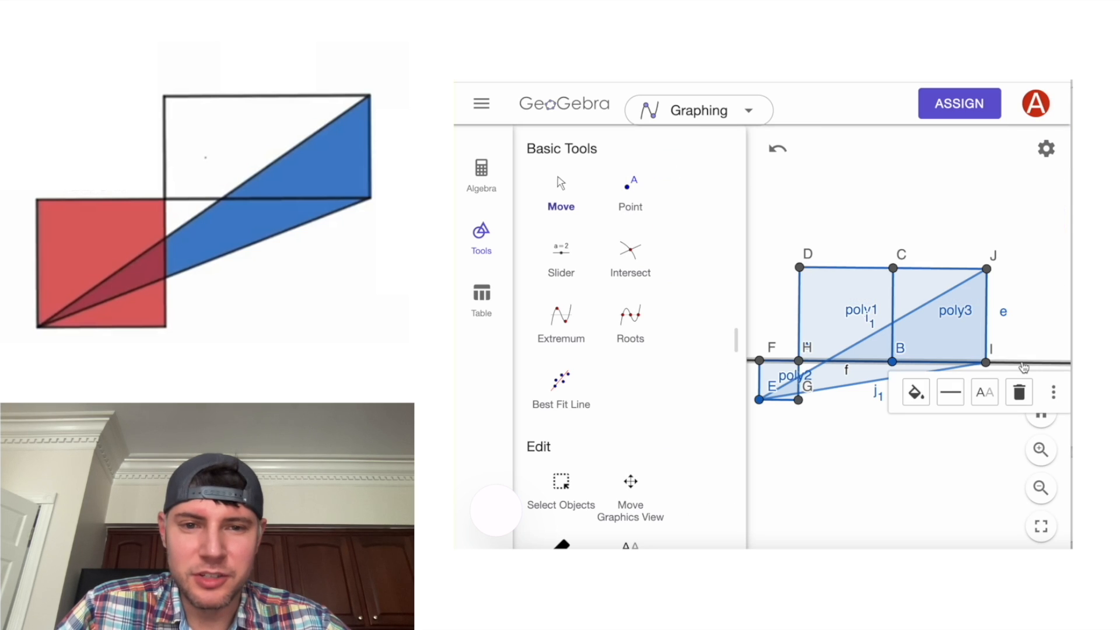
# - Hide line l and close the object properties panel
pyautogui.click(1052, 392)
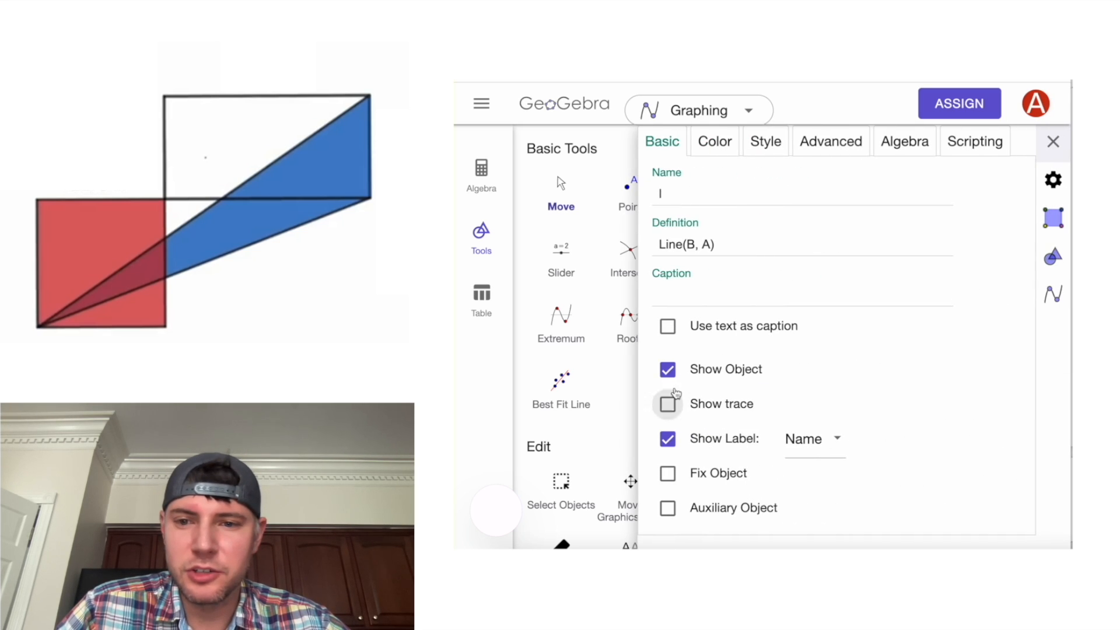
pyautogui.click(1053, 141)
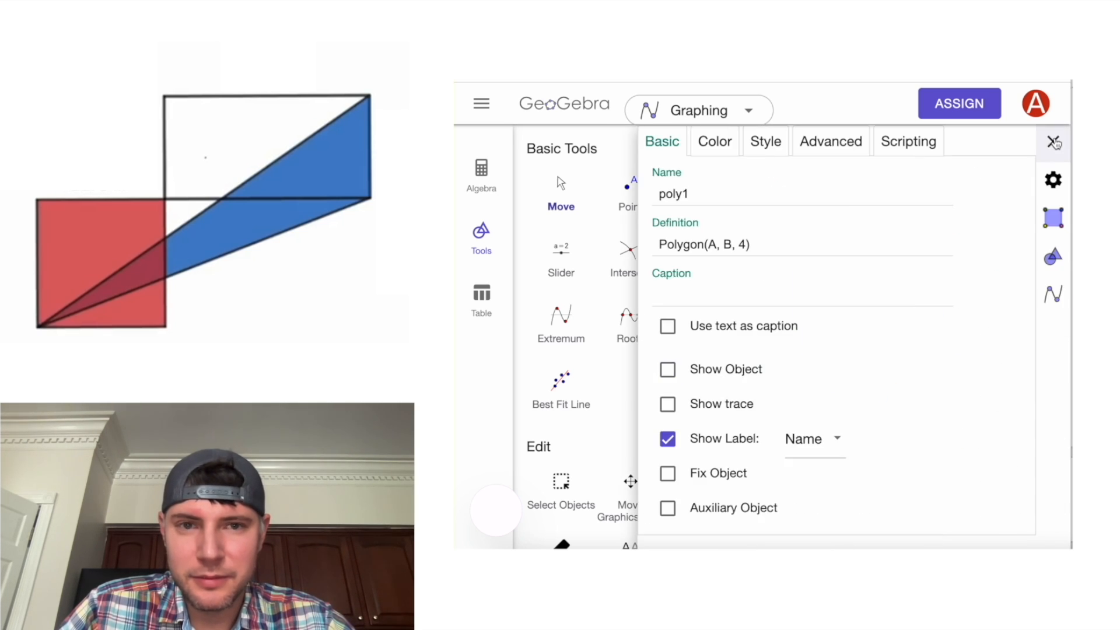
pyautogui.click(1054, 144)
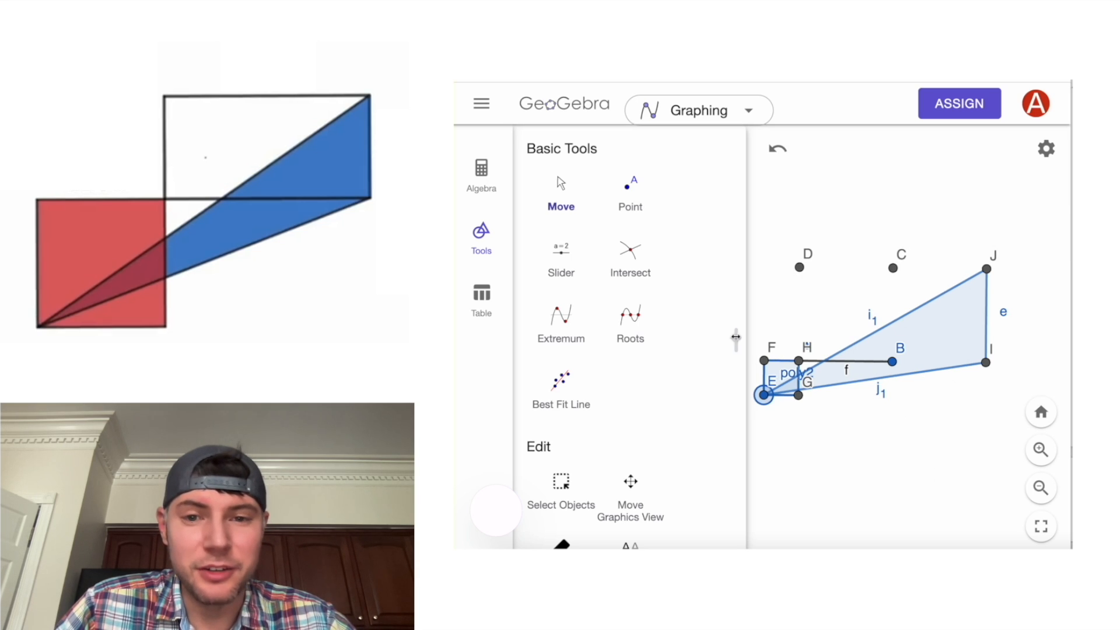
# - Move point E back inside the rectangle and hide the object labels, including point H
pyautogui.scroll(-3)
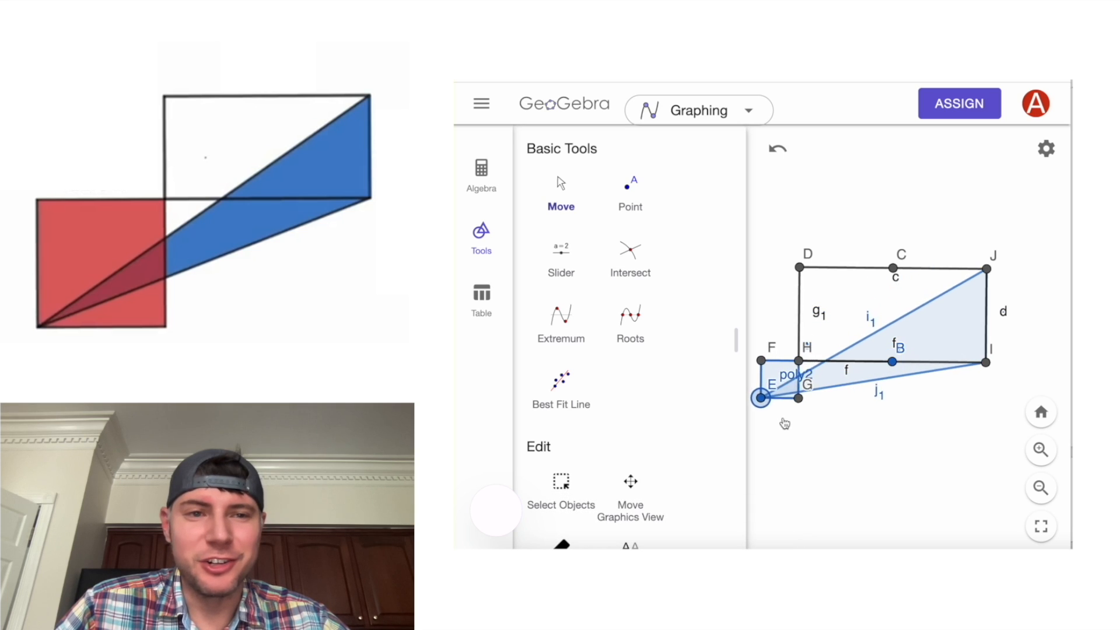
pyautogui.moveTo(759, 399); pyautogui.dragTo(861, 296)
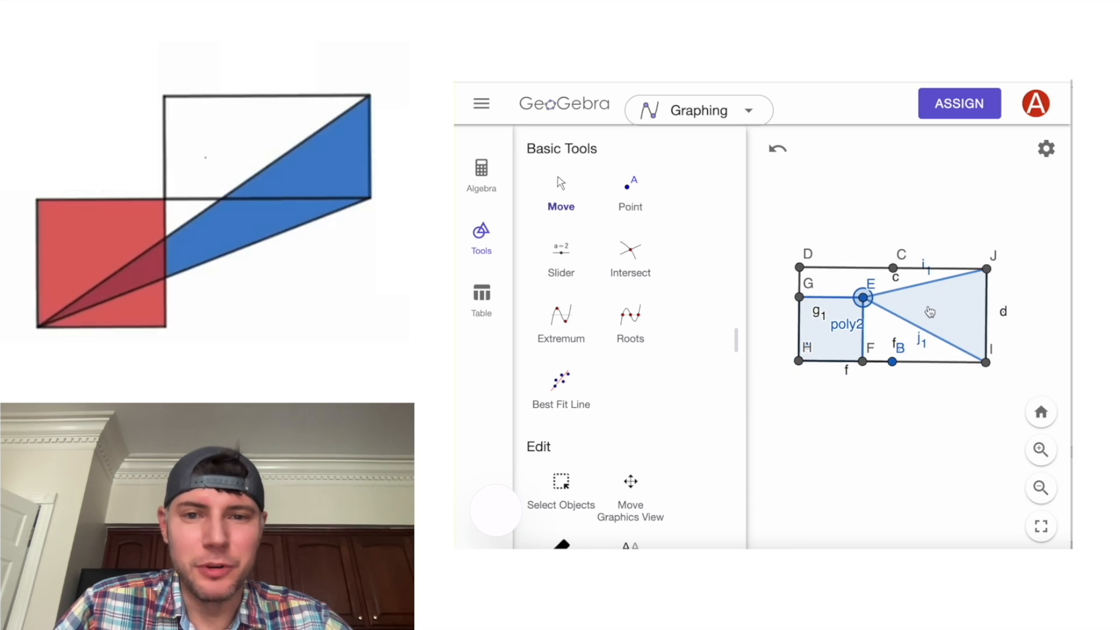
pyautogui.moveTo(807, 258)
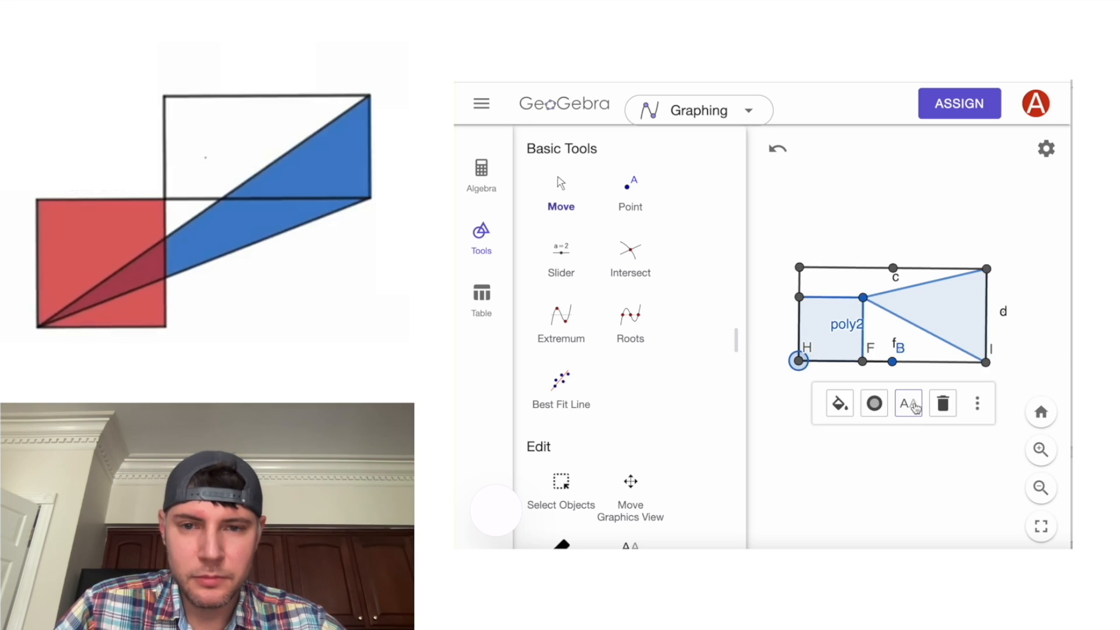
pyautogui.click(907, 403)
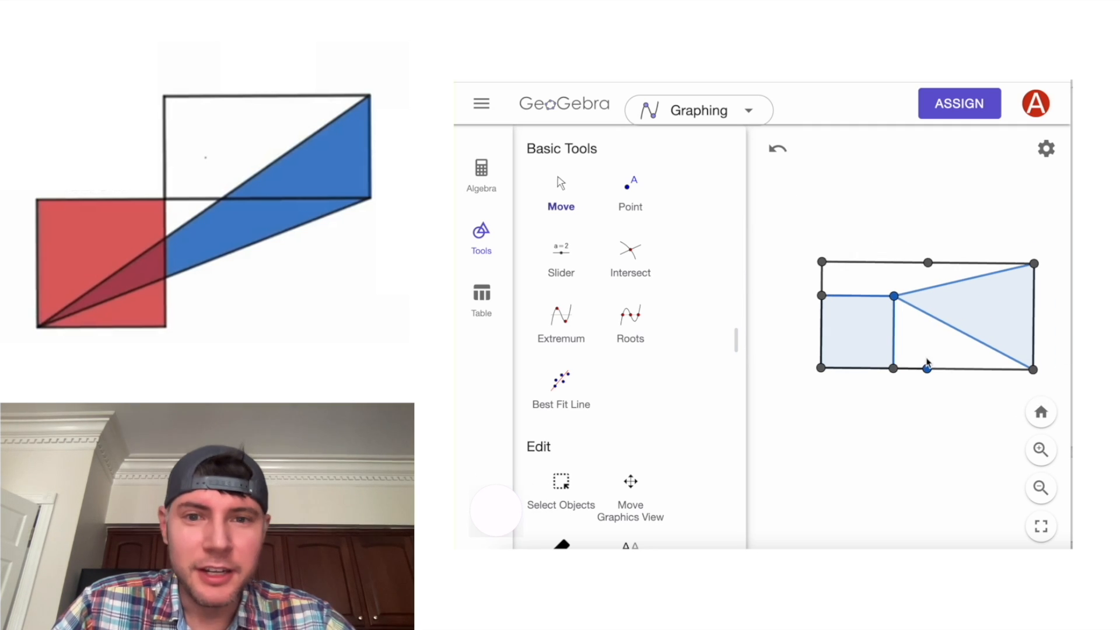
# - Hide the rectangle's corner points and helper polygon G through object properties
pyautogui.click(821, 261)
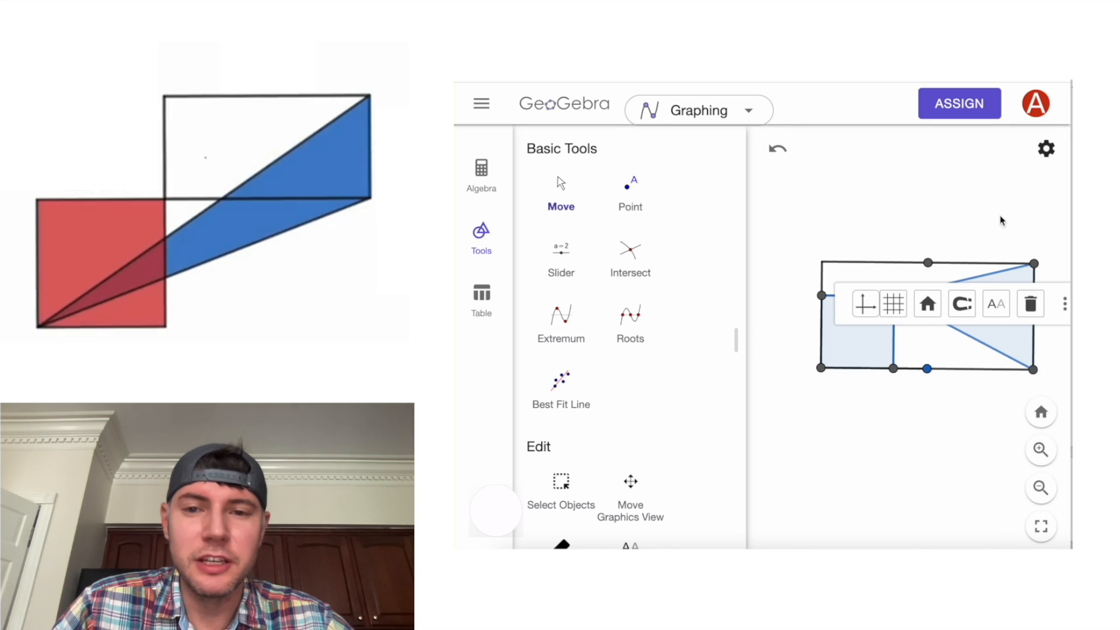
pyautogui.click(996, 303)
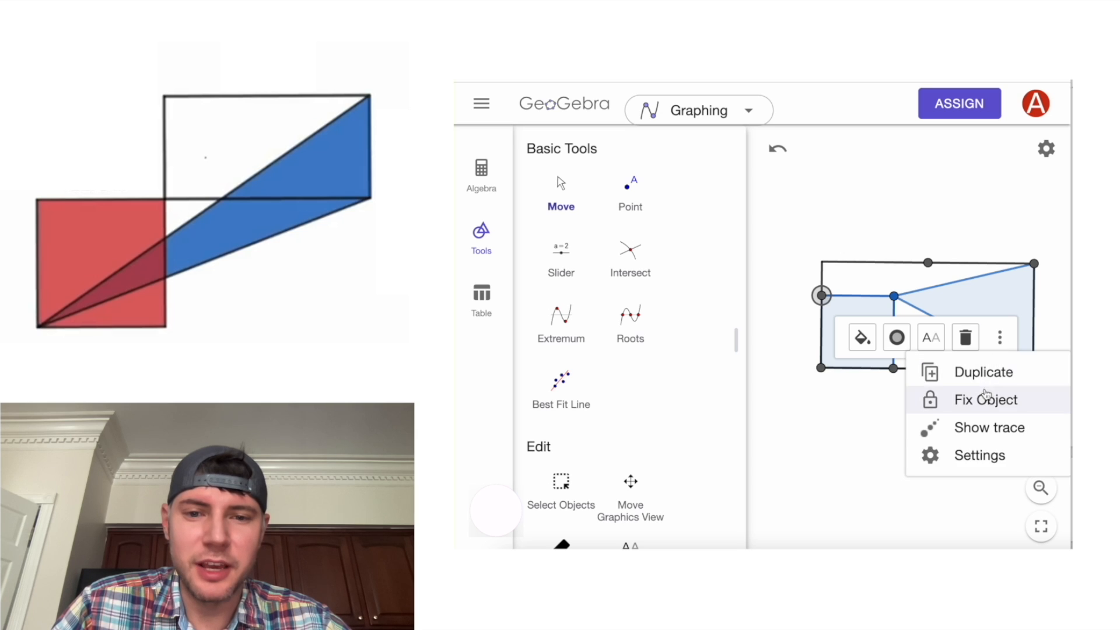
pyautogui.click(978, 454)
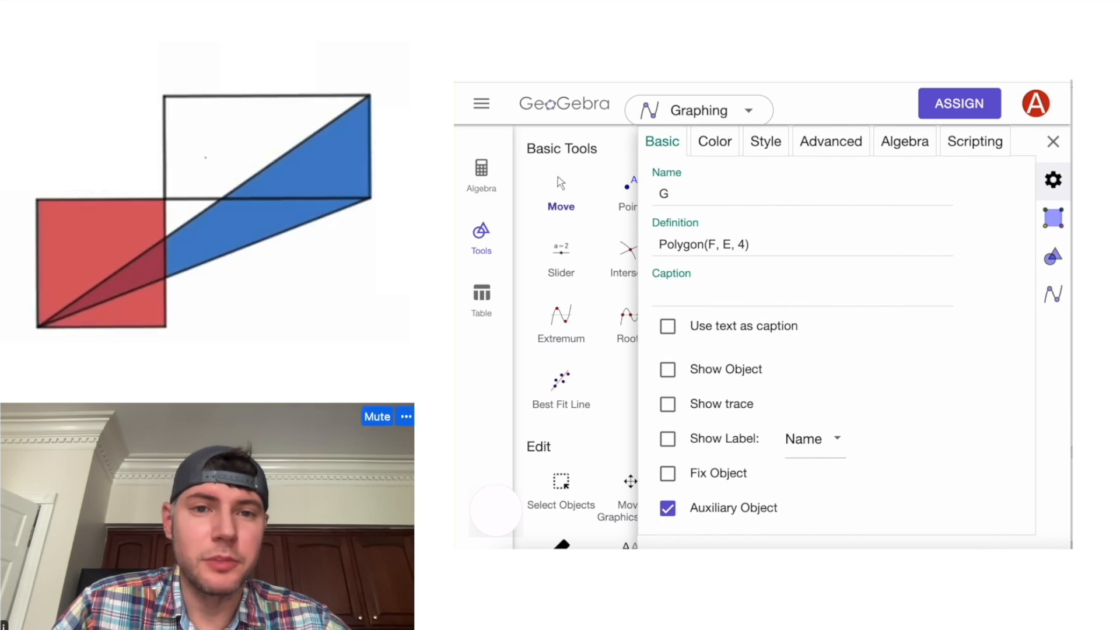
pyautogui.click(1053, 142)
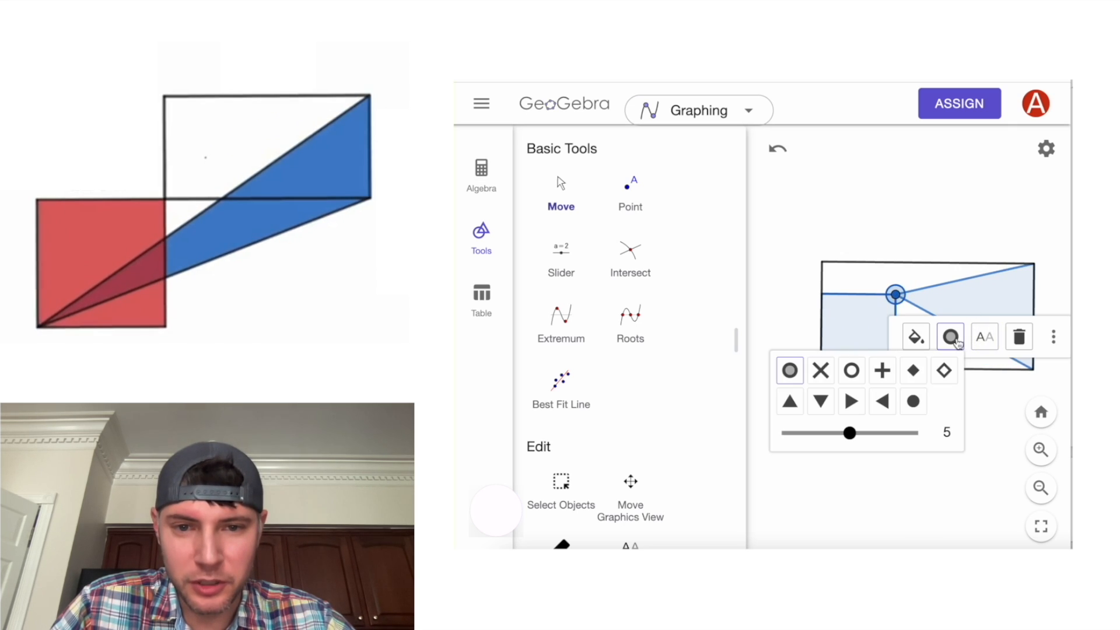
# - Resize draggable point E and move it to widen the square
pyautogui.moveTo(847, 433); pyautogui.dragTo(803, 433)
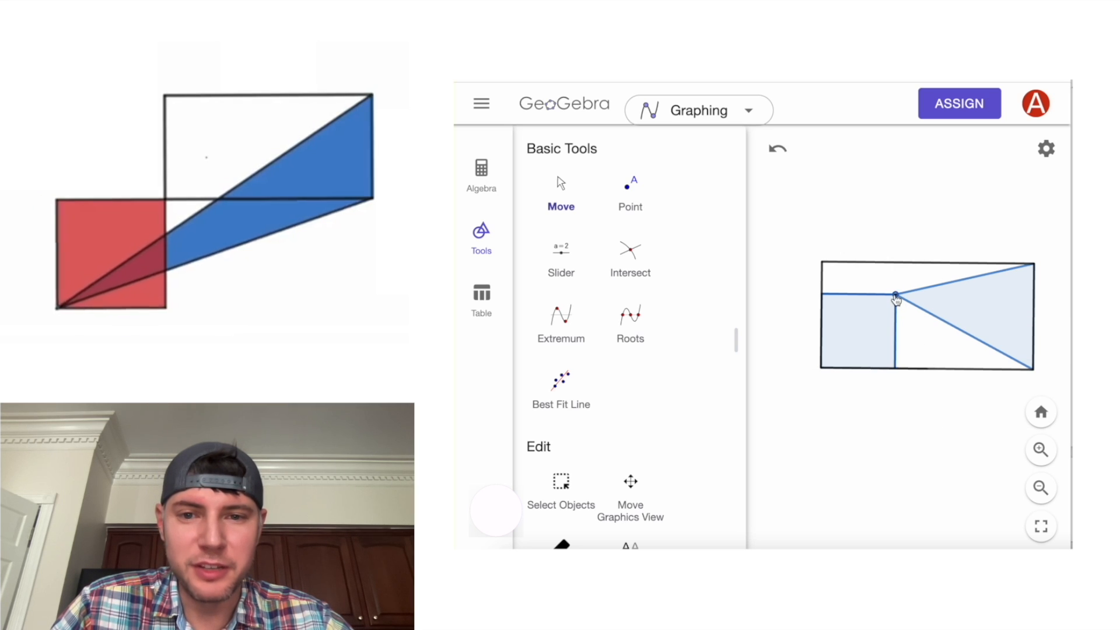
pyautogui.moveTo(894, 295); pyautogui.dragTo(854, 332)
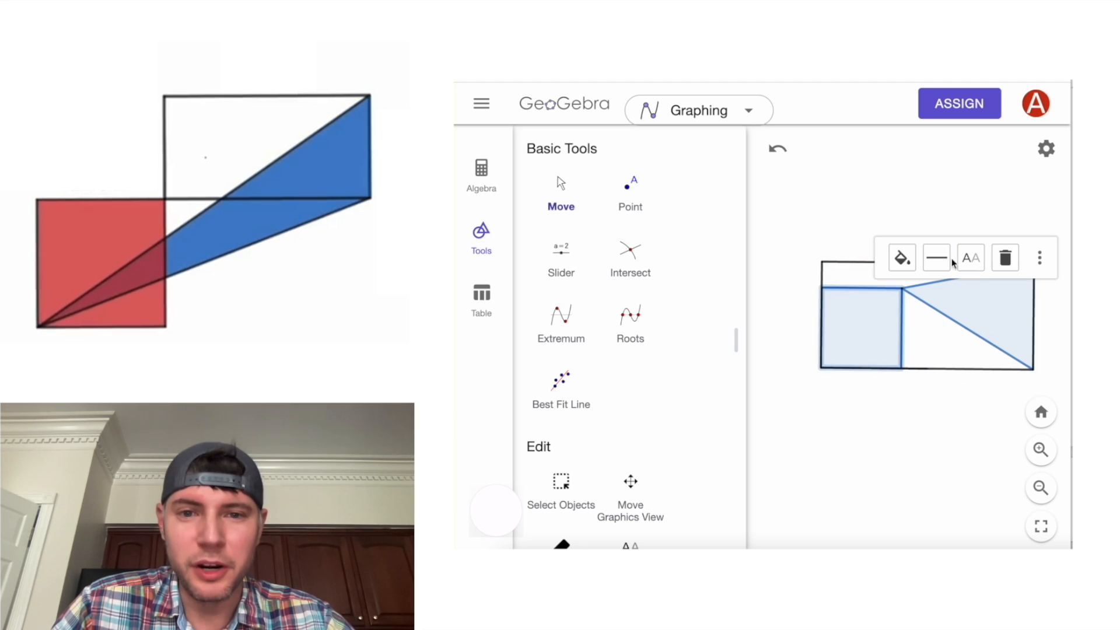
# - Fill the square blue and the triangle red, then drag E to confirm both resize
pyautogui.click(901, 258)
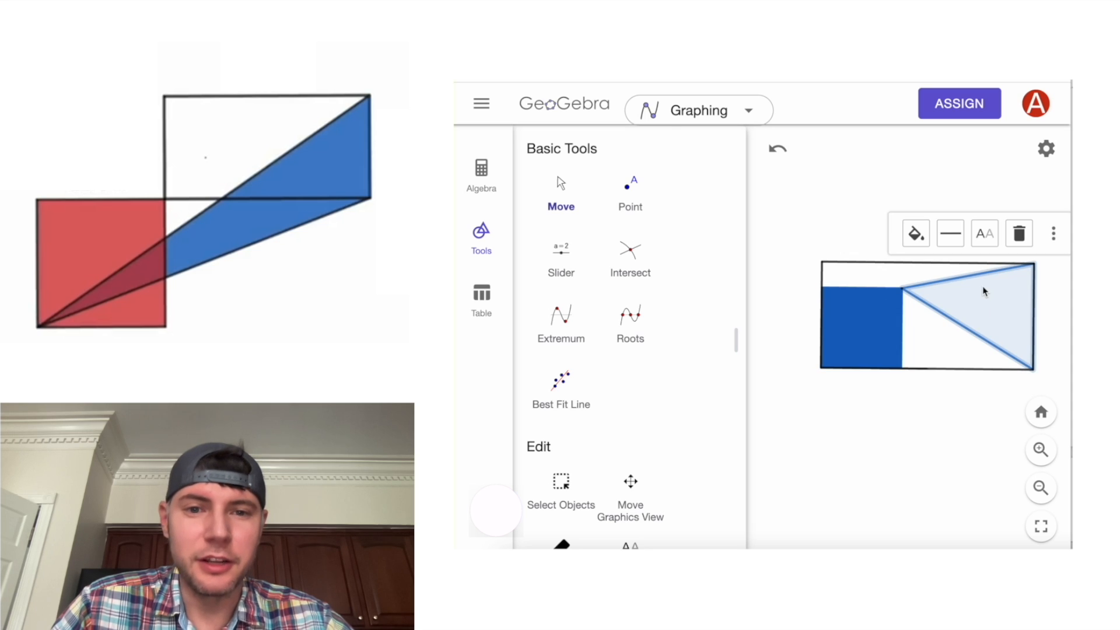
pyautogui.click(914, 233)
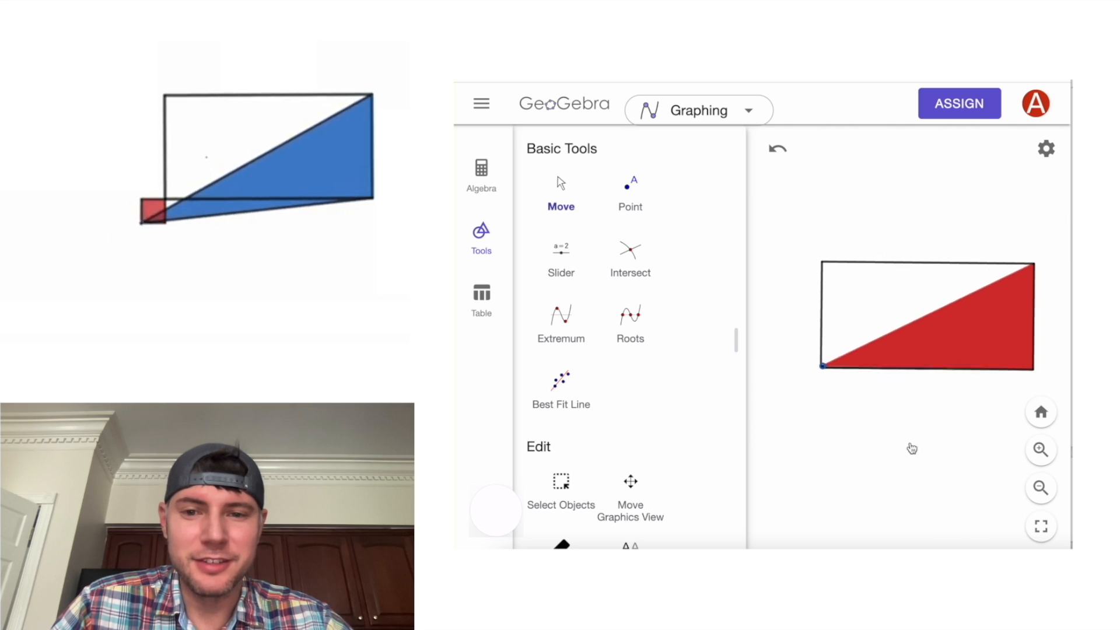
pyautogui.moveTo(822, 365); pyautogui.dragTo(887, 297)
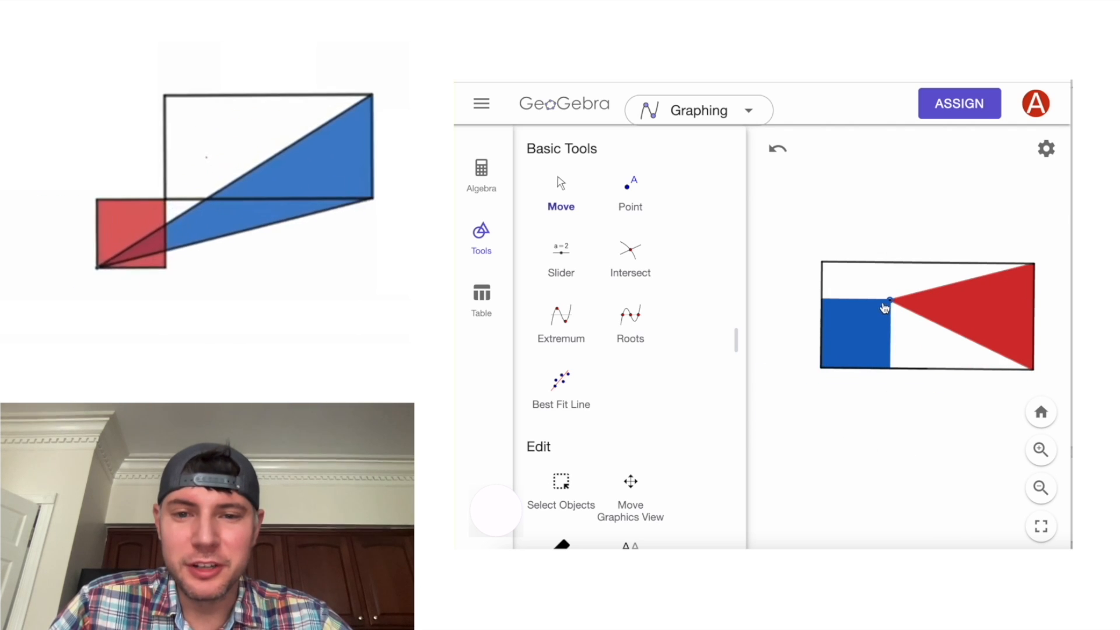